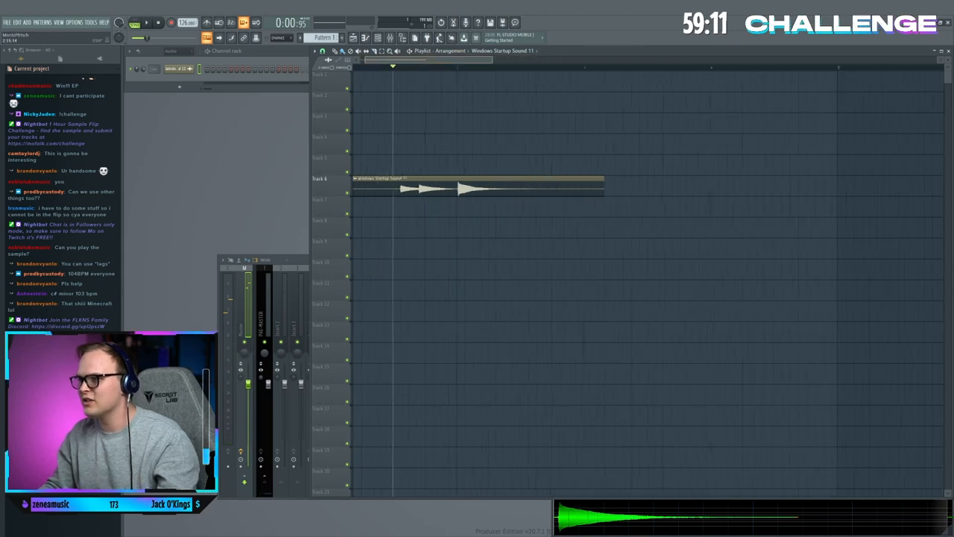
- Play the Playlist to audition the Windows Startup Sound 11 clip
left_click(146, 21)
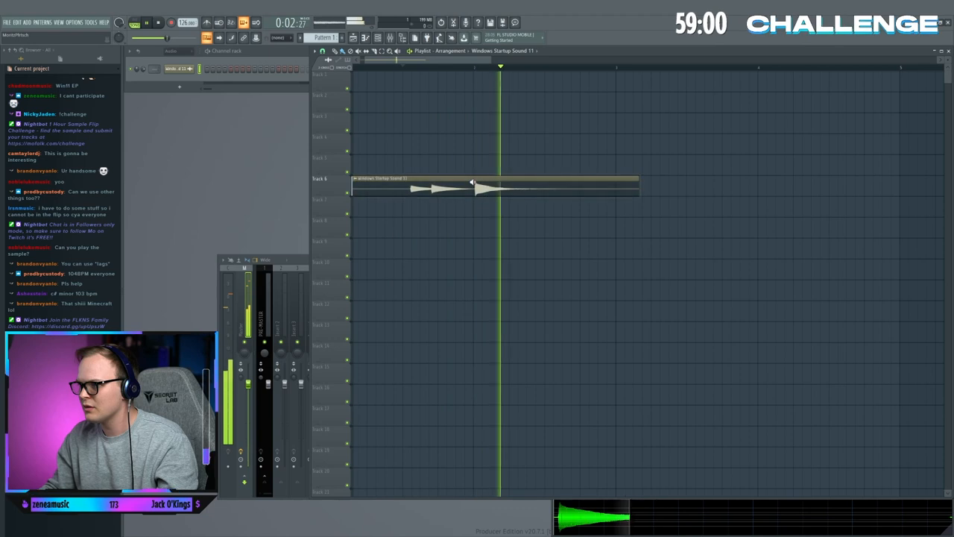
left_click(146, 22)
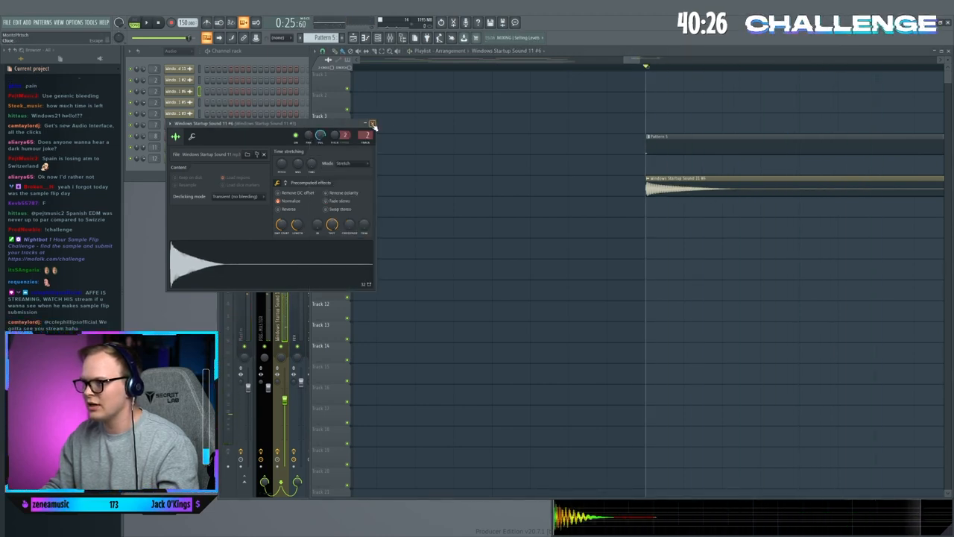
- Change the time stretching settings for the Windows Startup Sound 11 #6 channel
left_click(373, 124)
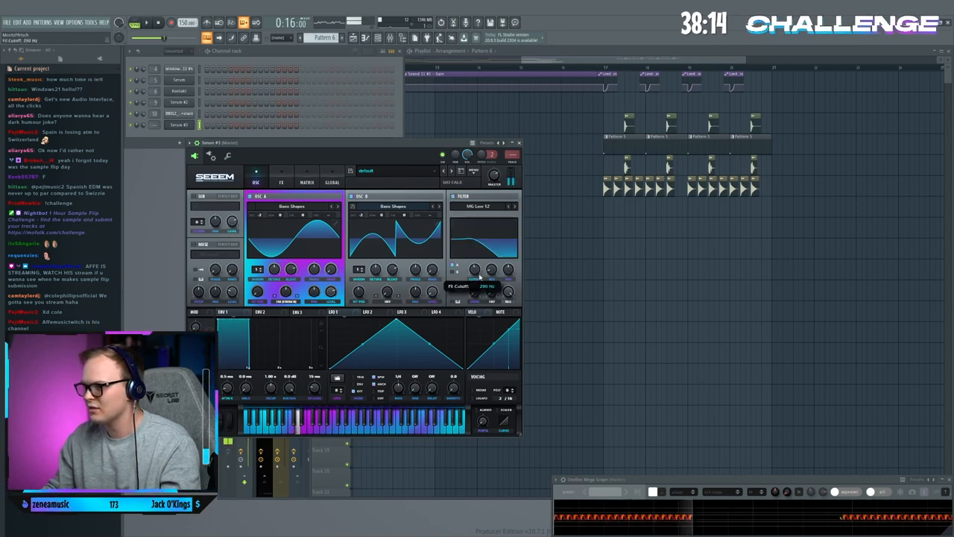
- Bring up the Serum #3 effects (FX) section
left_click(281, 173)
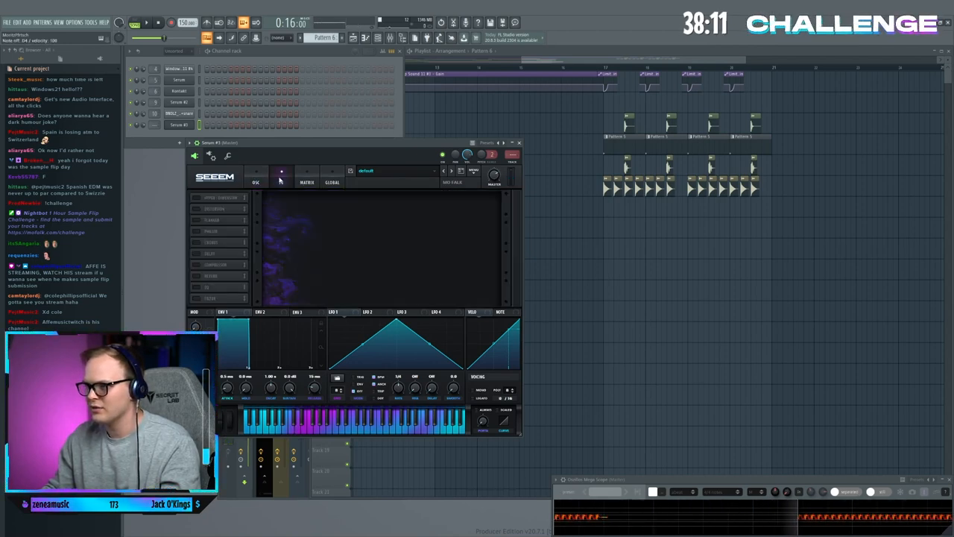
left_click(281, 172)
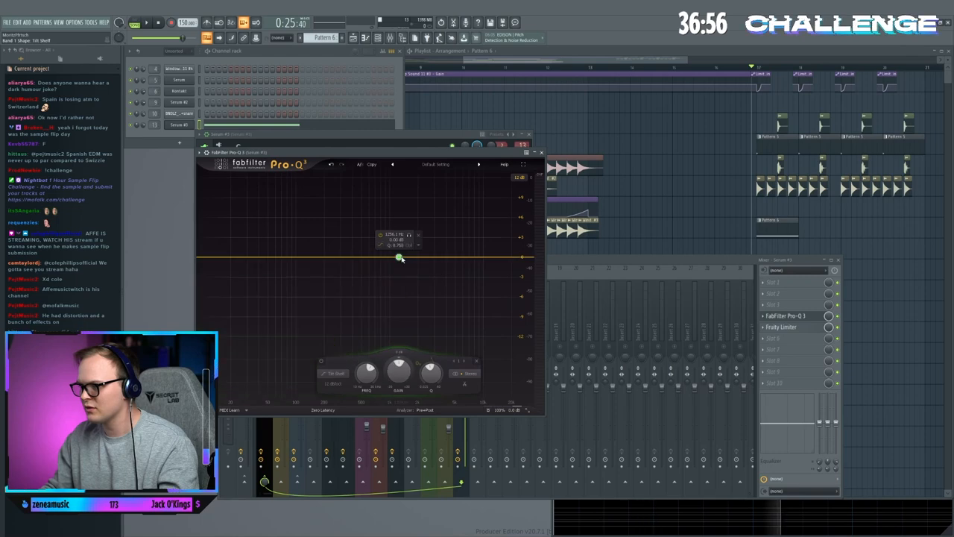
- Drag a band in the Pro-Q 3 EQ curve on Serum #3's mixer track
left_click_drag(400, 258, 390, 184)
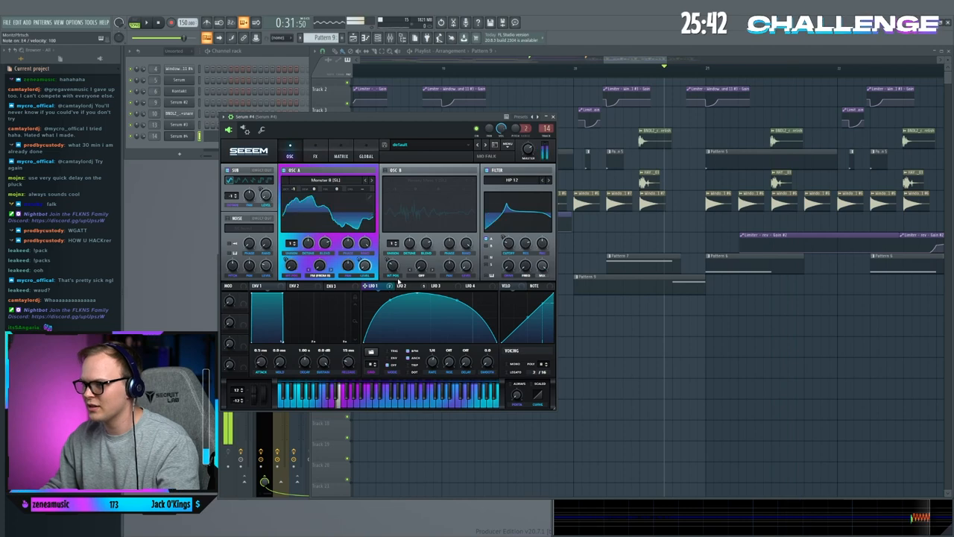
- Bring up the Serum #4 effects section
left_click(316, 152)
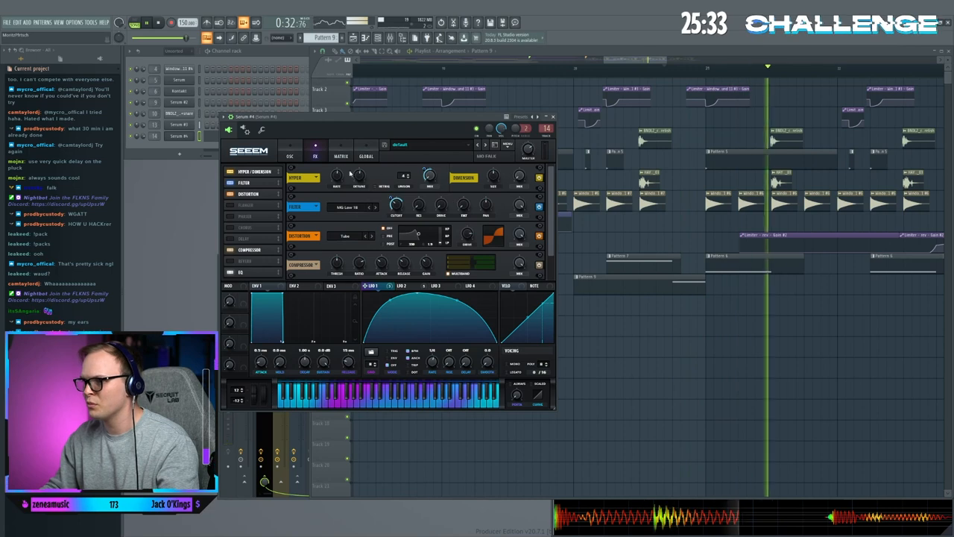
- Toggle an effect in Serum #4's FX section
left_click(290, 155)
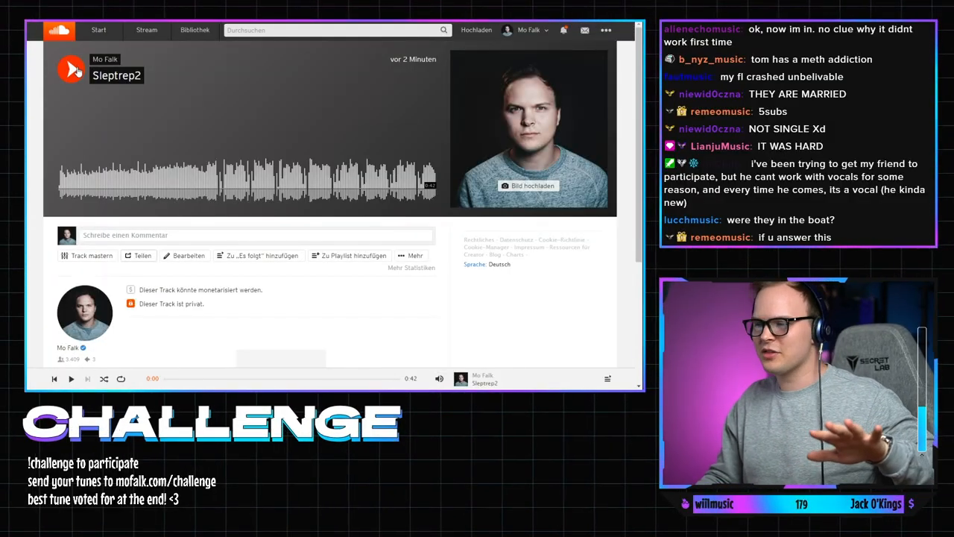
- Start playback of the Sample Flip submission
left_click(70, 69)
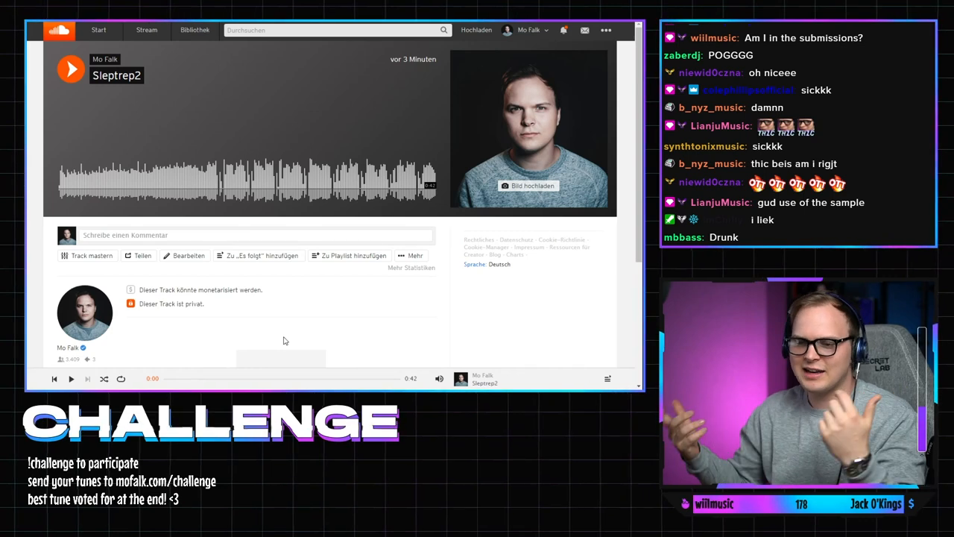
mouse_move(235, 313)
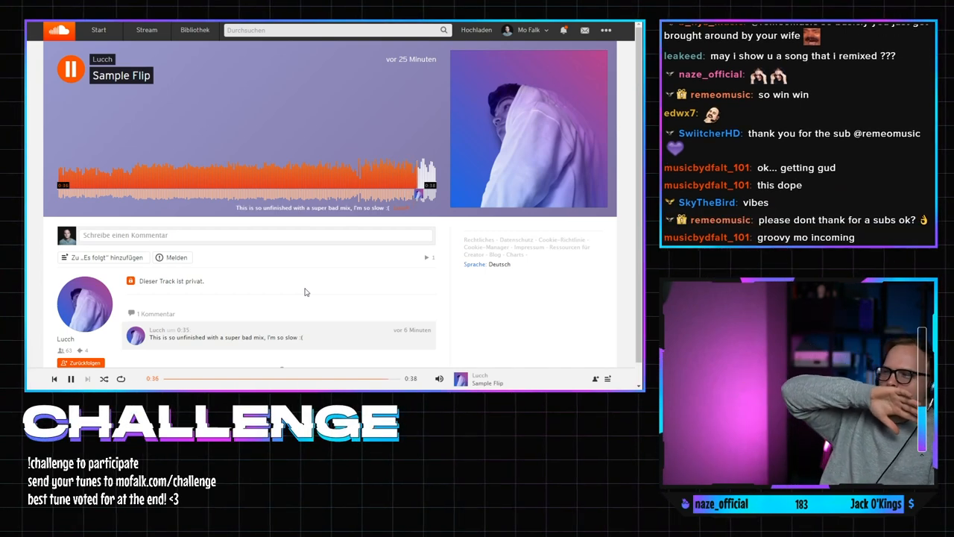
- Stop Sample Flip and start playing the private Idc submission
left_click(70, 378)
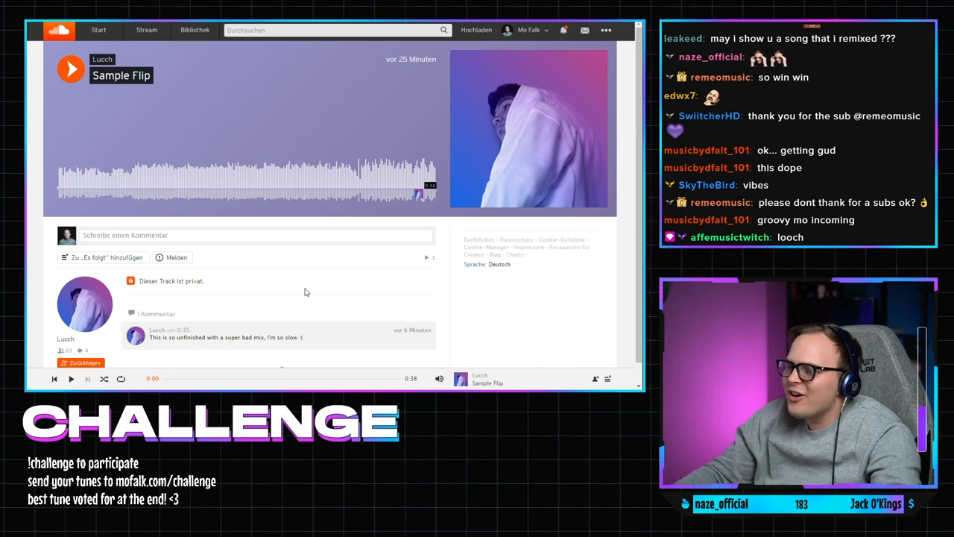
left_click(71, 70)
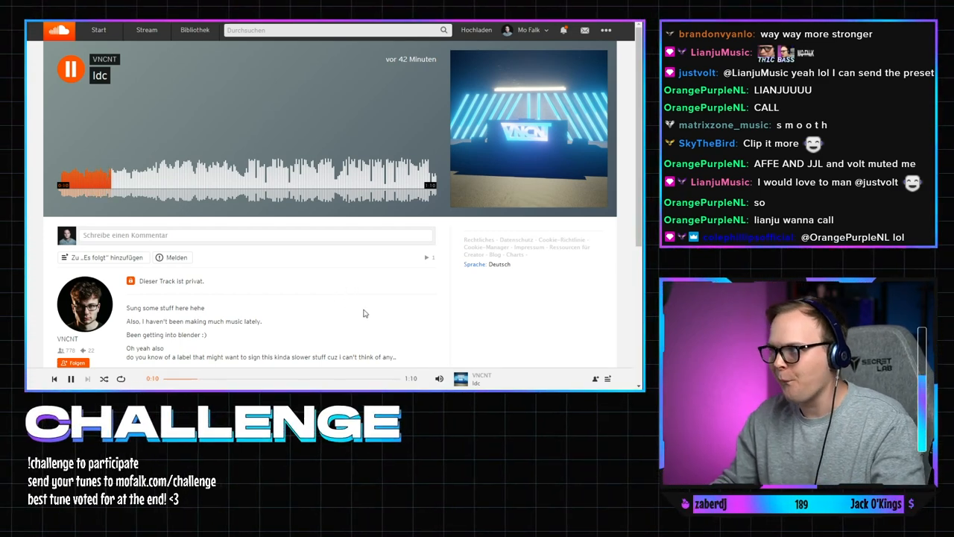
- Resume Idc playback to near its 1:10 end, scrolling through its description
left_click(530, 131)
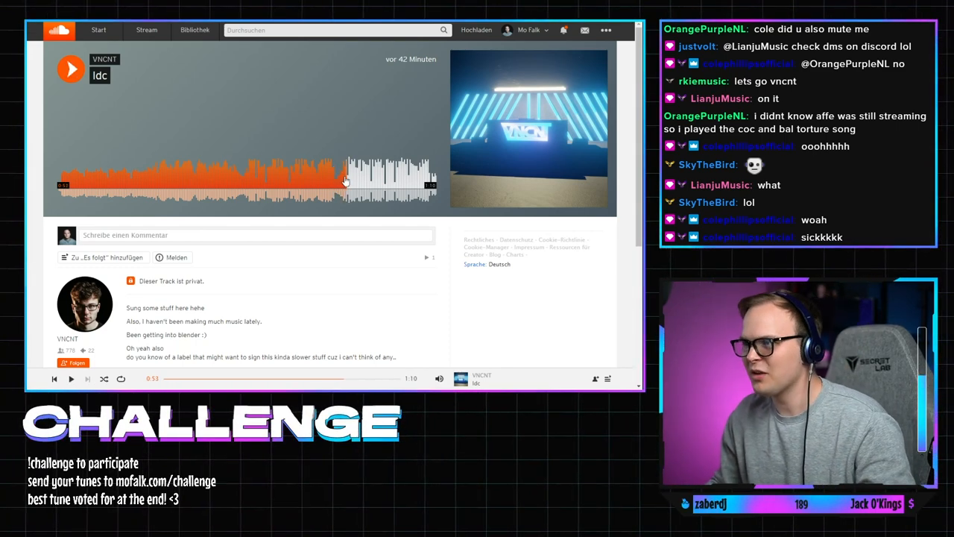
left_click(71, 69)
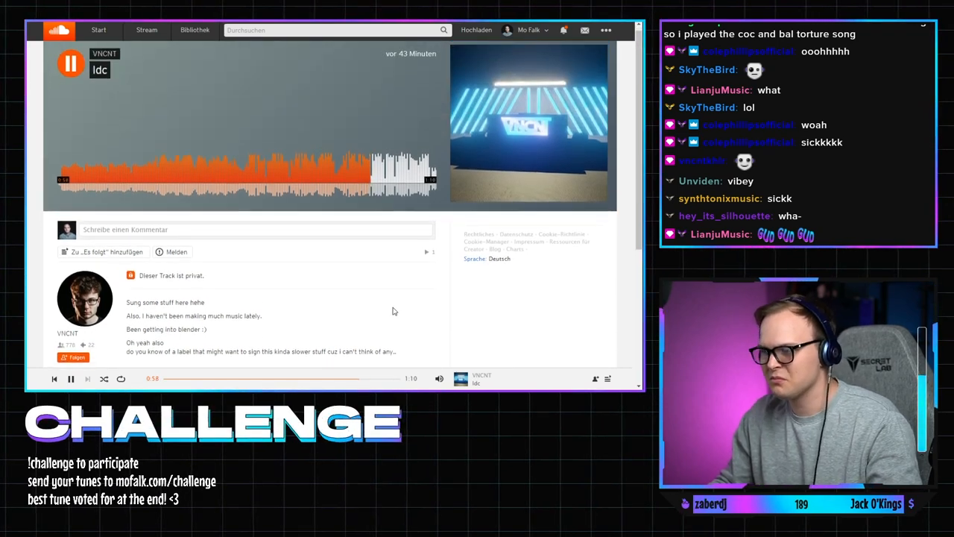
scroll("down", 3)
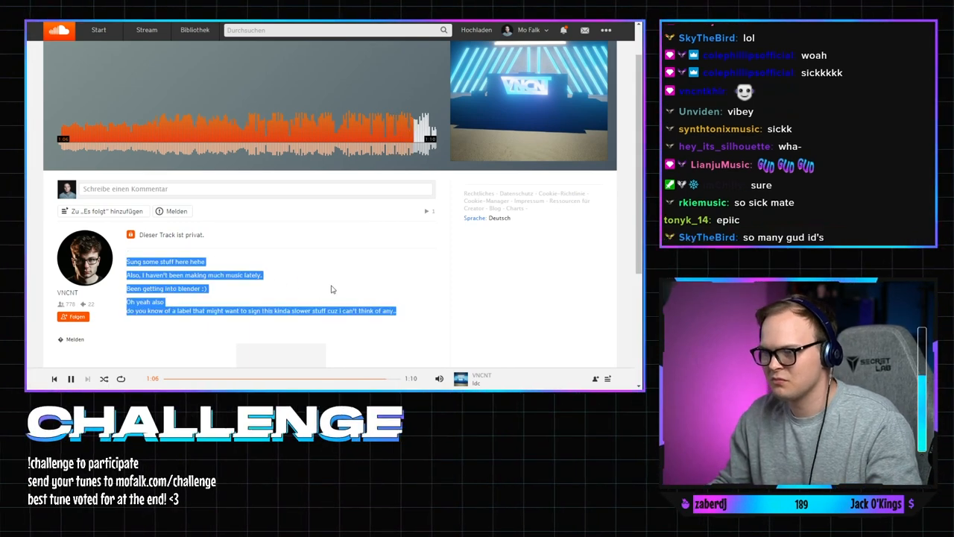
scroll("up", 3)
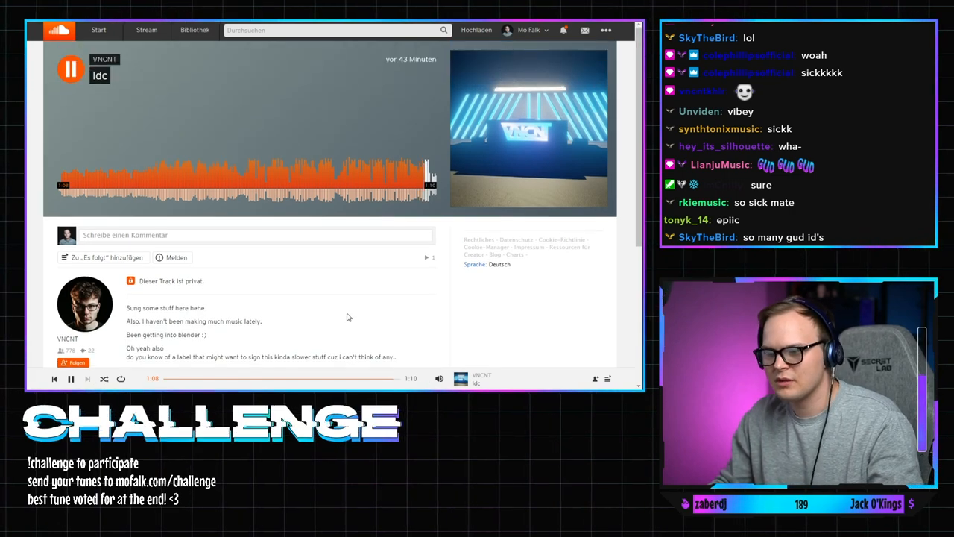